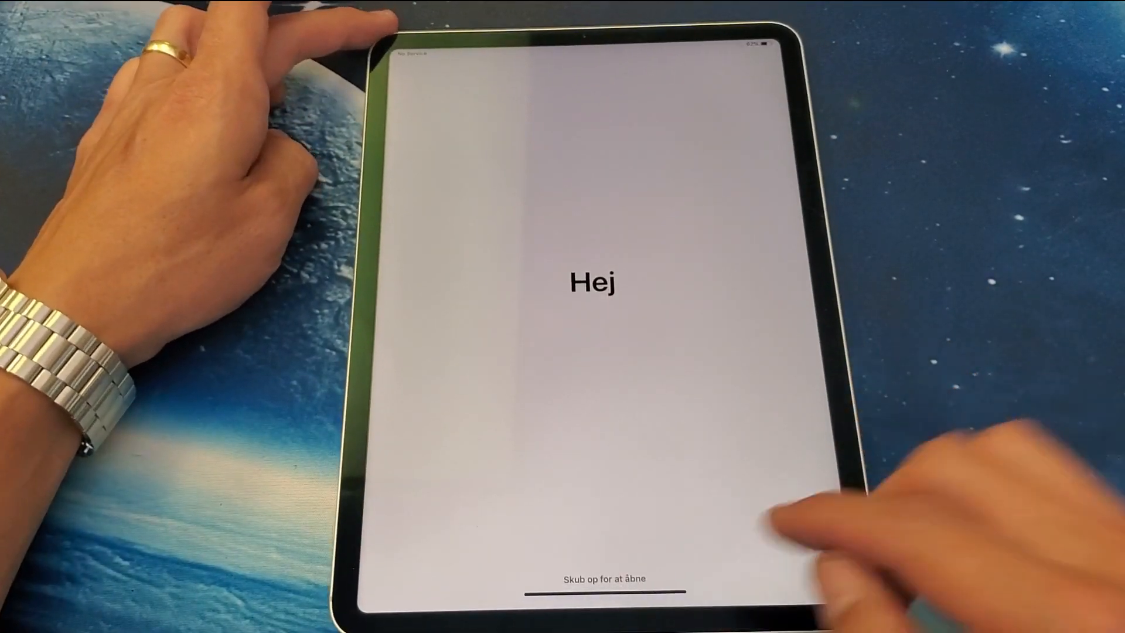
Swipe past the Hej greeting and choose Set Up Manually instead of Quick Start.
left_click_drag(596, 538, 595, 215)
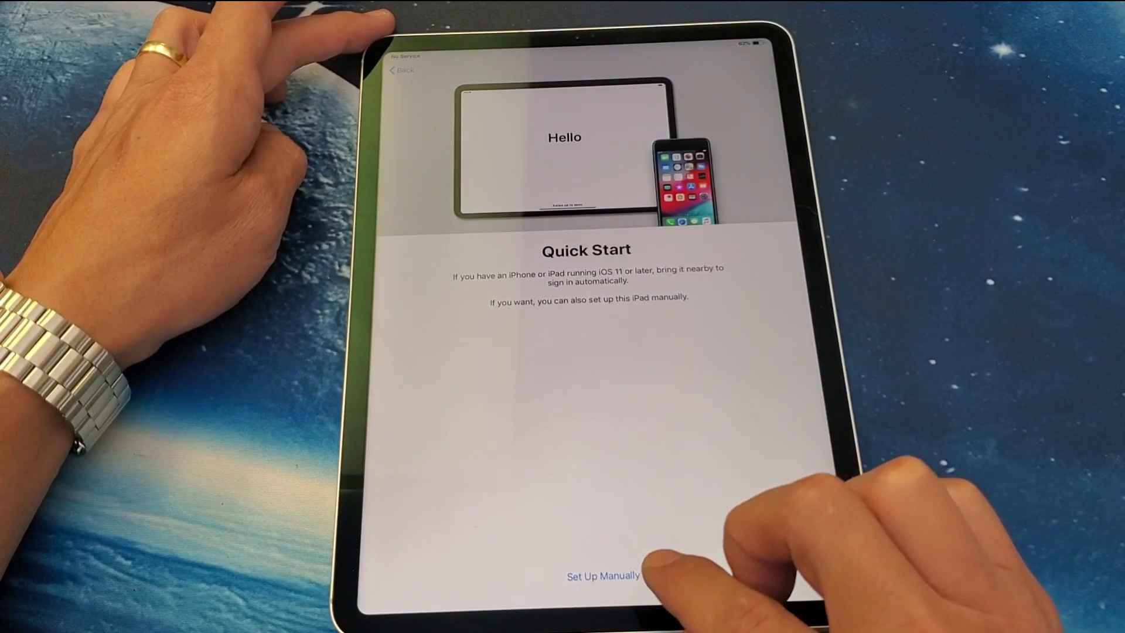
left_click(603, 575)
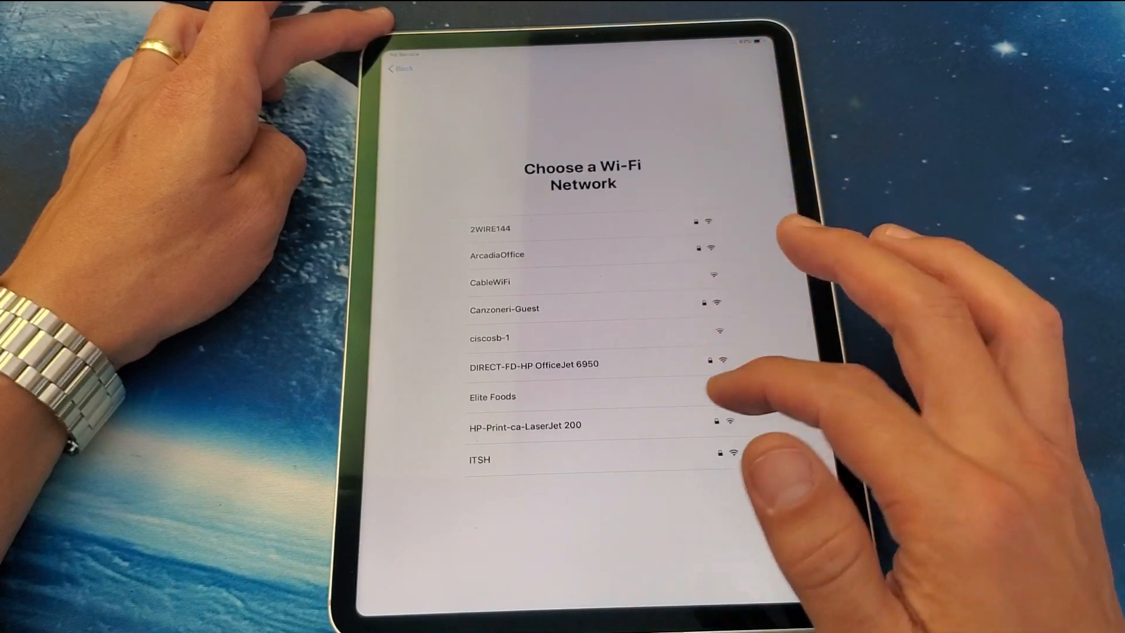
Join the chosen password-protected Wi-Fi network from the network list.
scroll("up", 3)
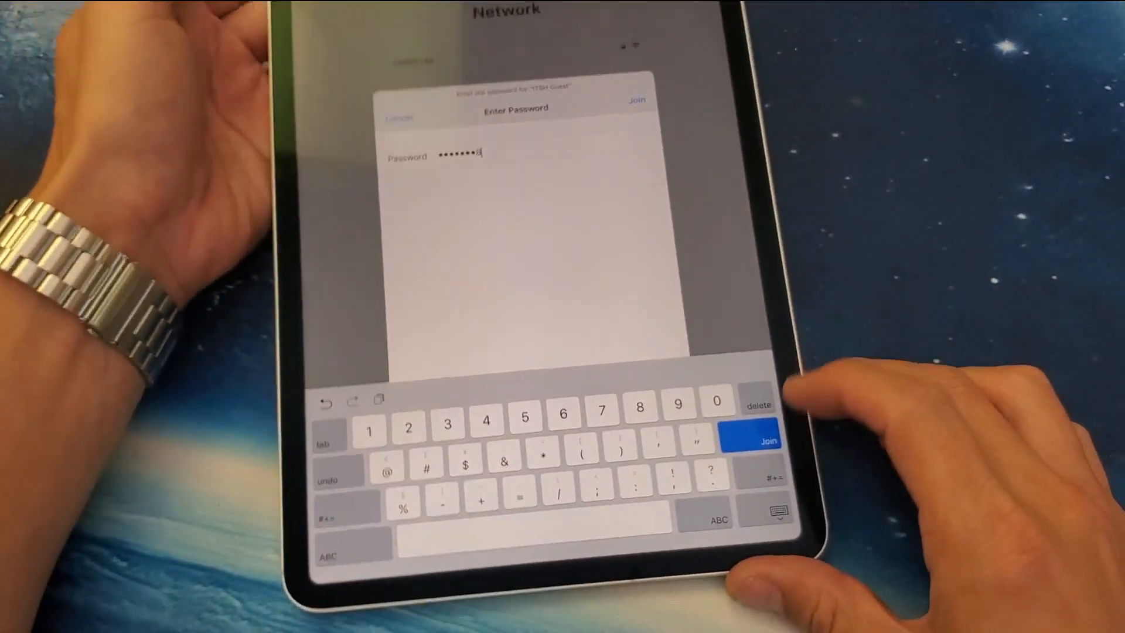
left_click(767, 440)
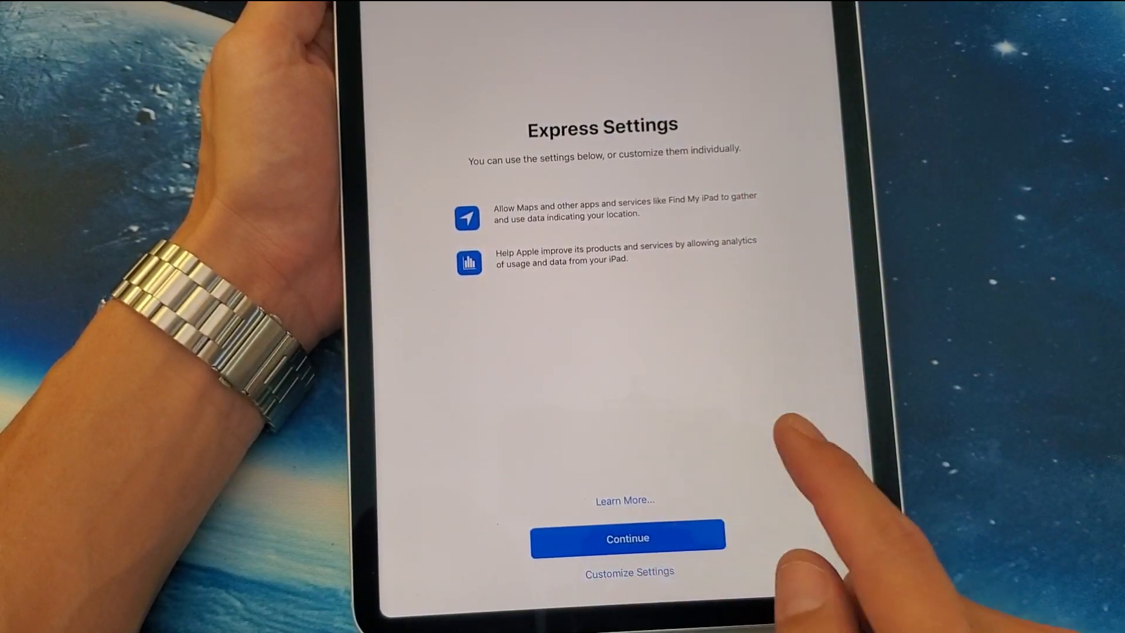
Continue through Express Settings and Keep Your iPad Up to Date with automatic updates on.
left_click(627, 538)
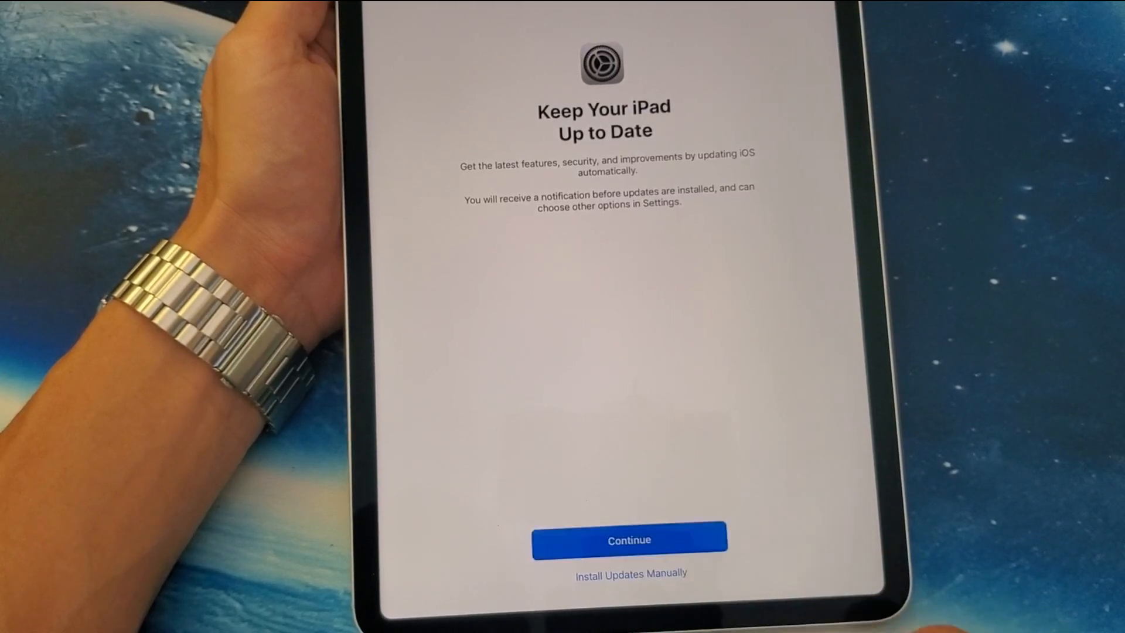
left_click(630, 540)
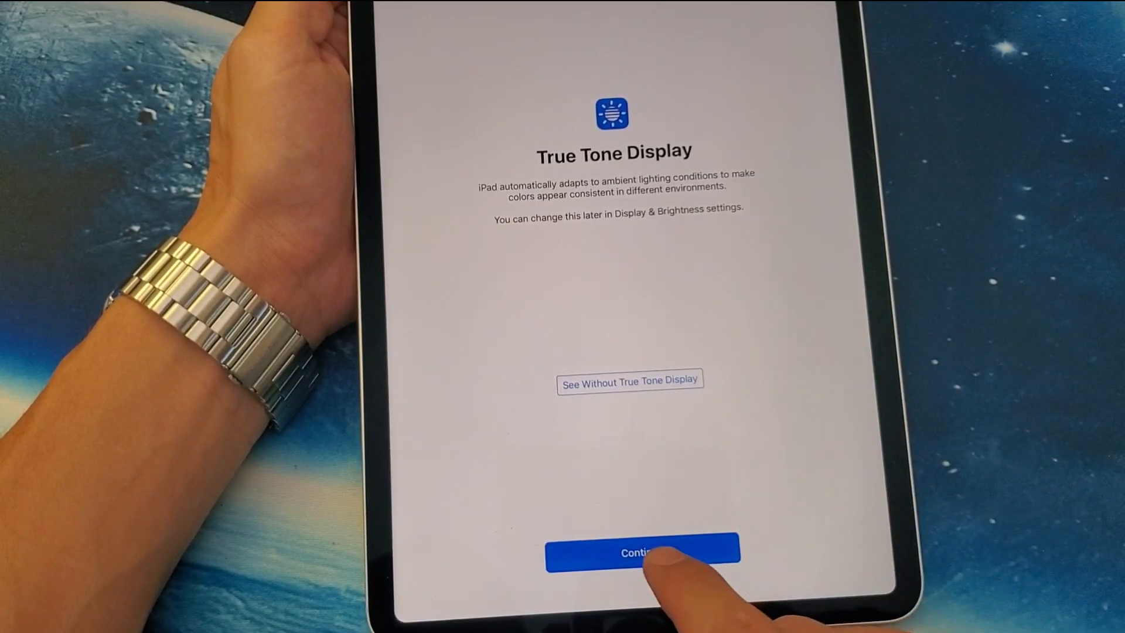
Keep True Tone on and continue past the Go Home, Recent Apps and Controls tips.
left_click(640, 552)
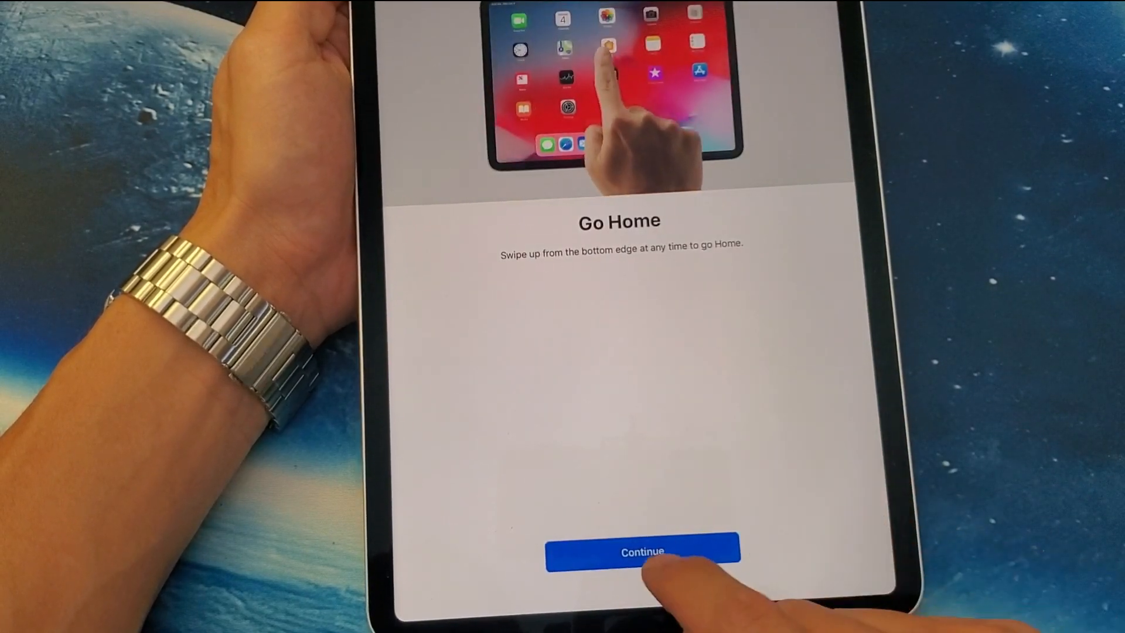
left_click(642, 552)
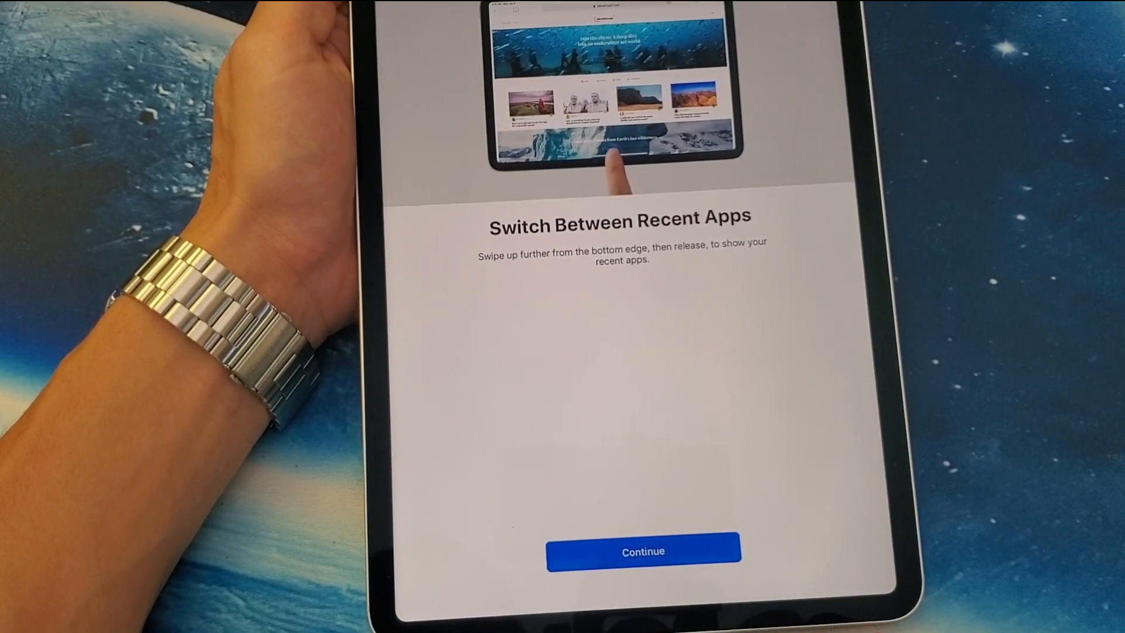
left_click(642, 550)
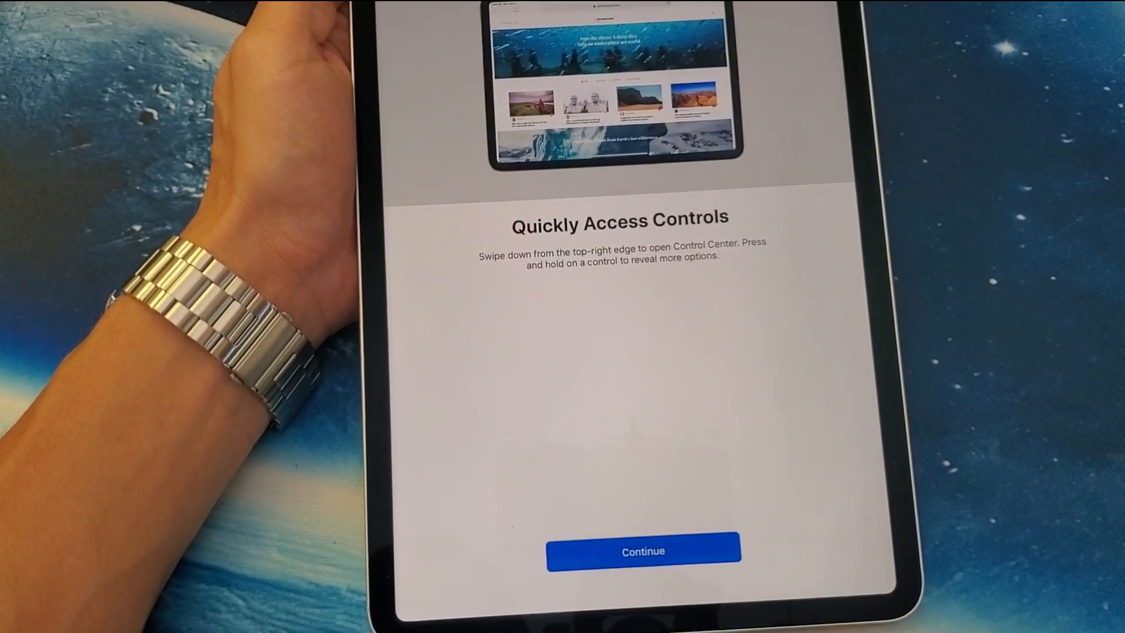
left_click(642, 550)
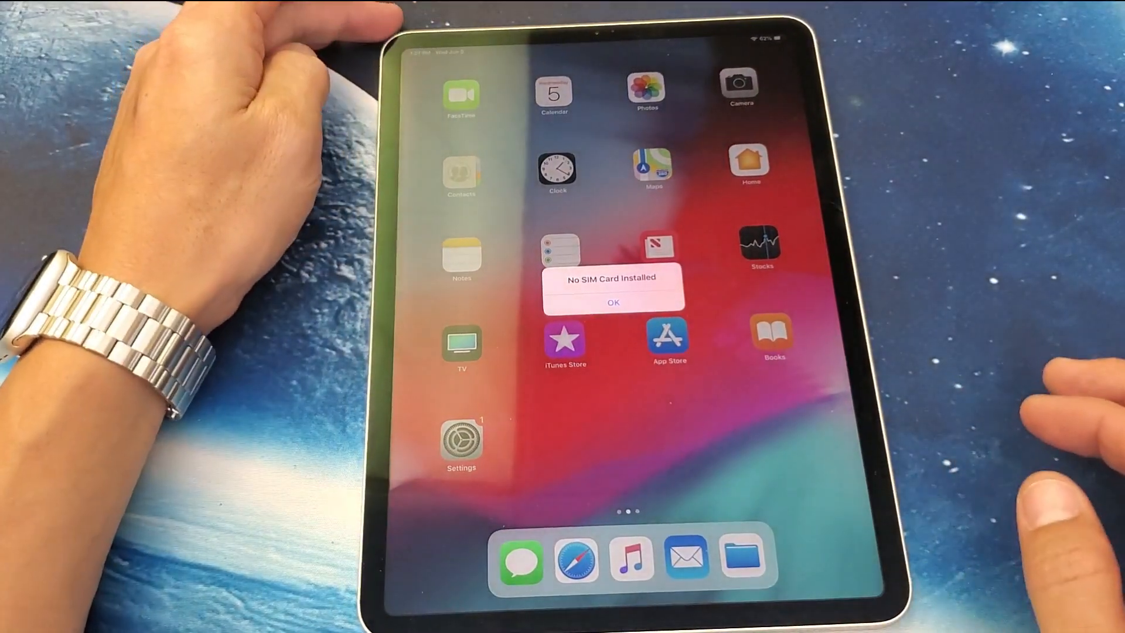
Tap OK on the 'No SIM Card Installed' alert.
left_click(613, 302)
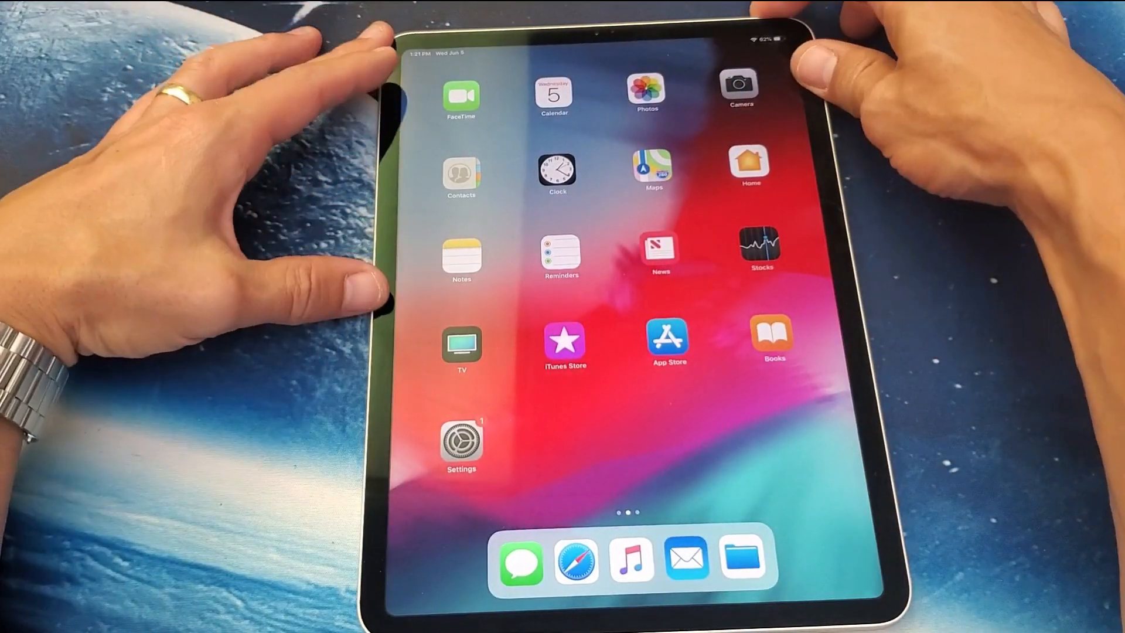